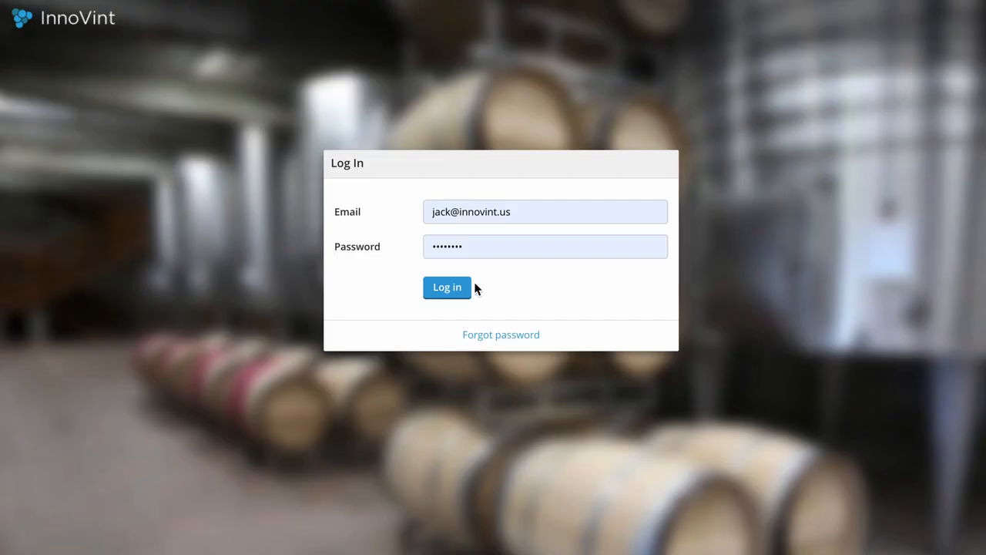
Log in to the winery account with the filled-in email and password.
left_click(447, 288)
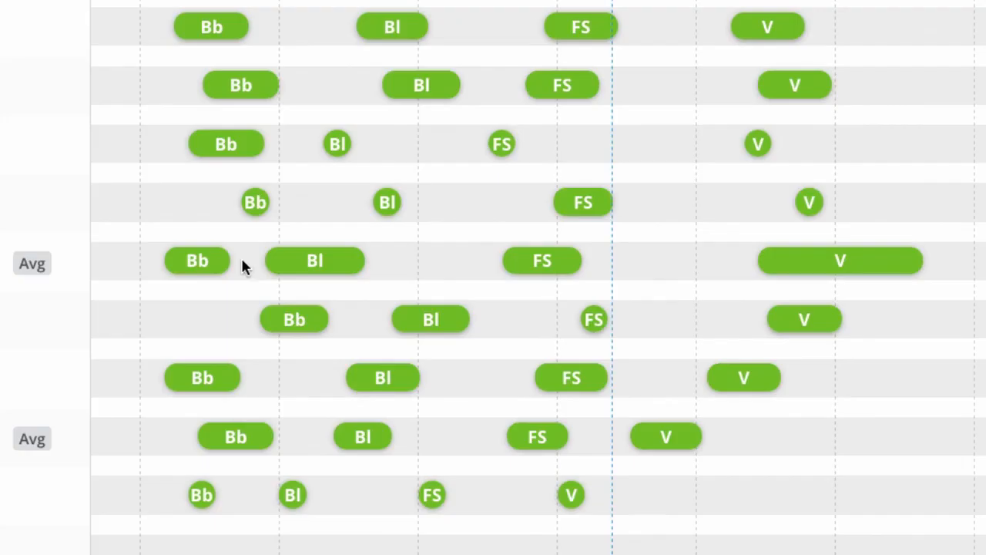
mouse_move(404, 274)
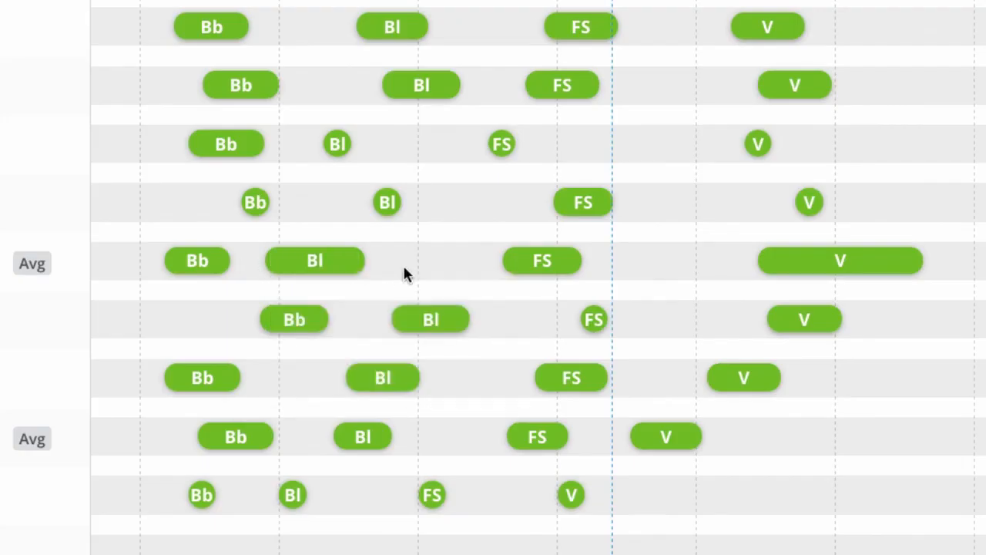
mouse_move(603, 278)
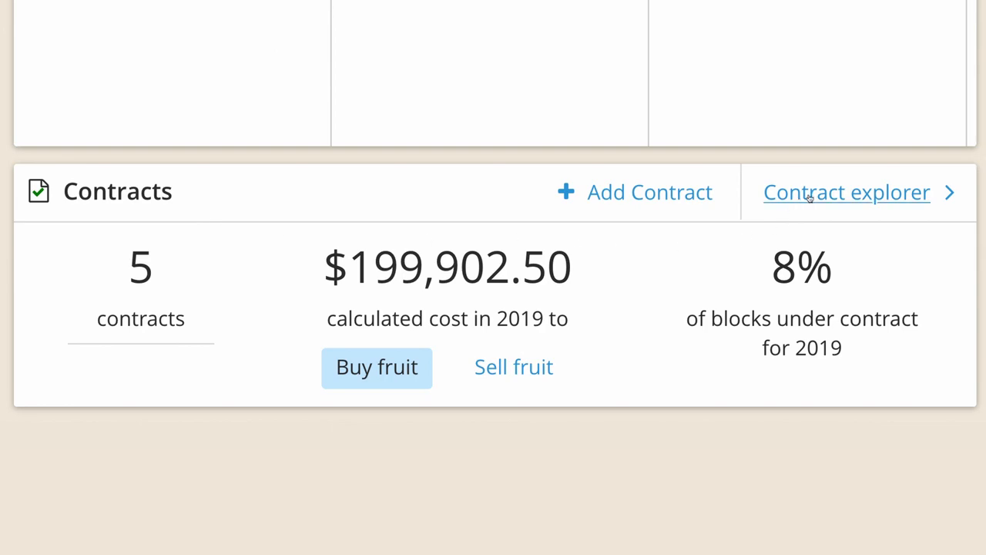
Go from the 2019 contracts panel into the Contract explorer list.
left_click(848, 191)
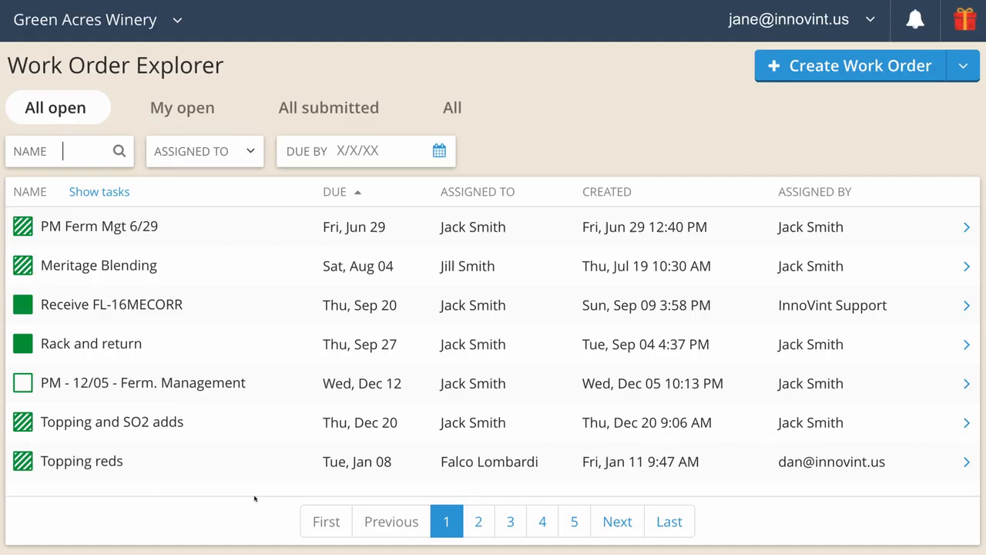
mouse_move(808, 71)
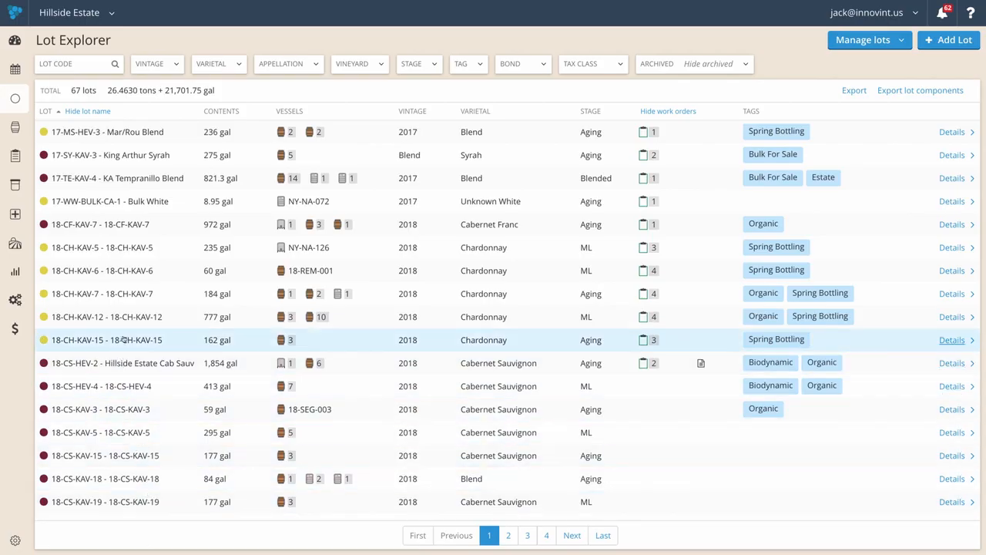
mouse_move(142, 145)
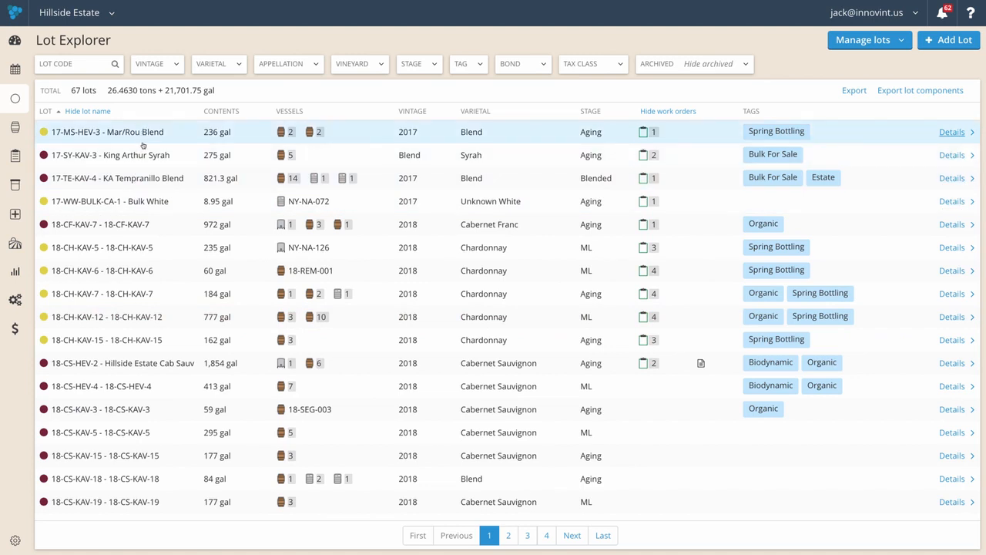
mouse_move(589, 160)
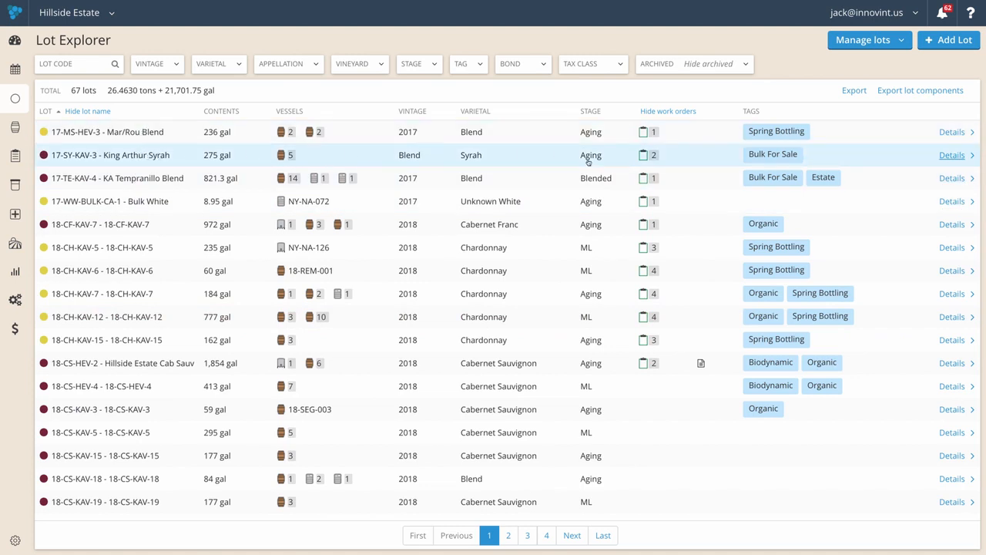
Browse the Lot Explorer's 67 lots and scroll across the vintage, stage and tag columns.
left_click(641, 154)
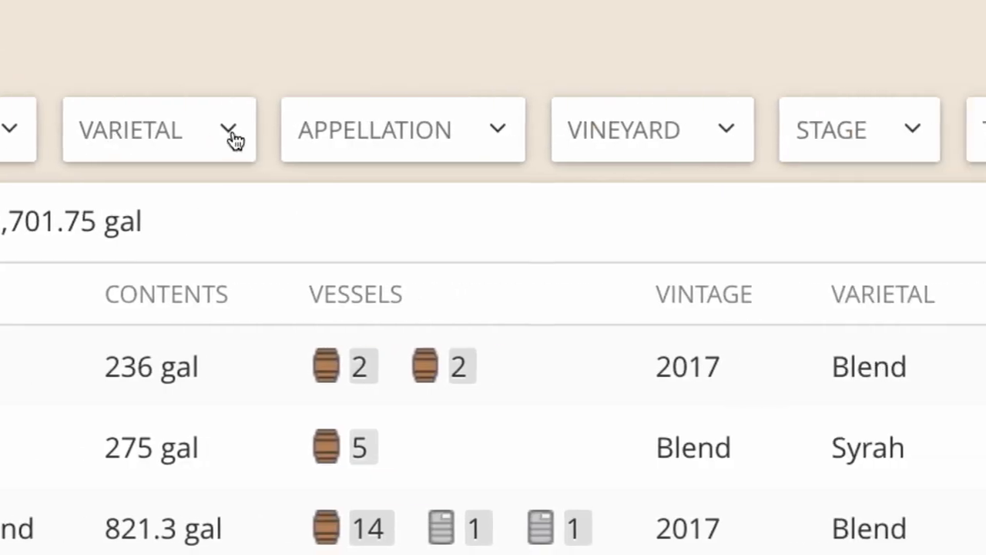
scroll("right", 3)
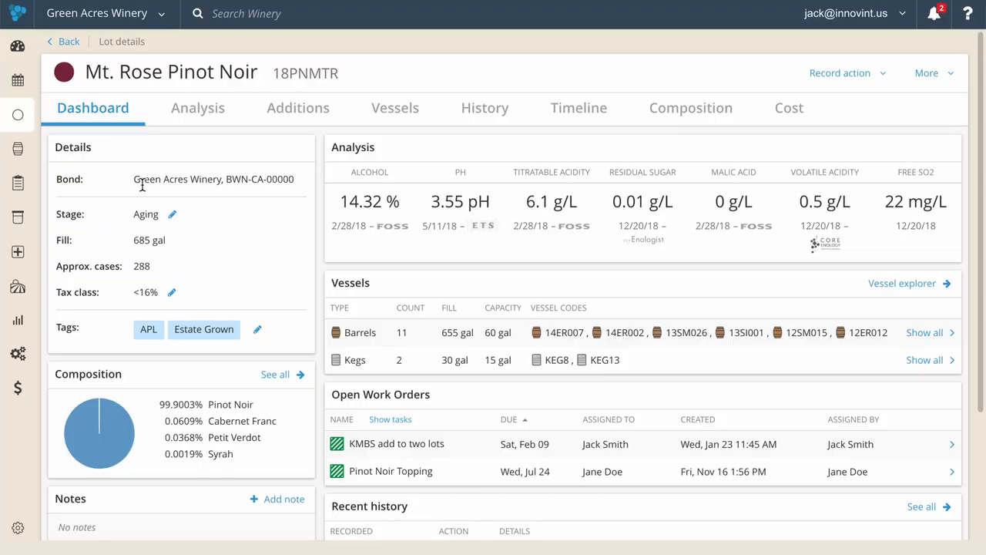
mouse_move(148, 192)
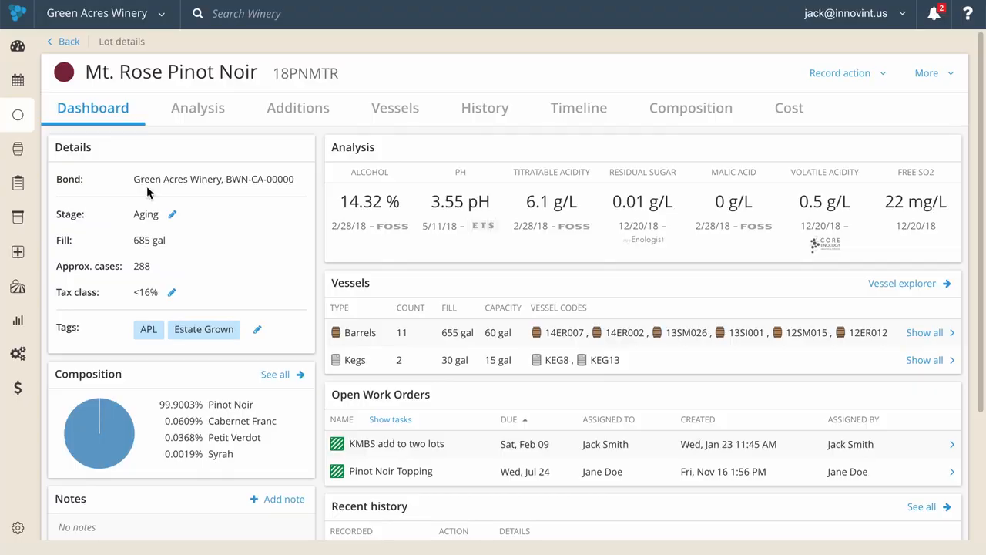
mouse_move(302, 248)
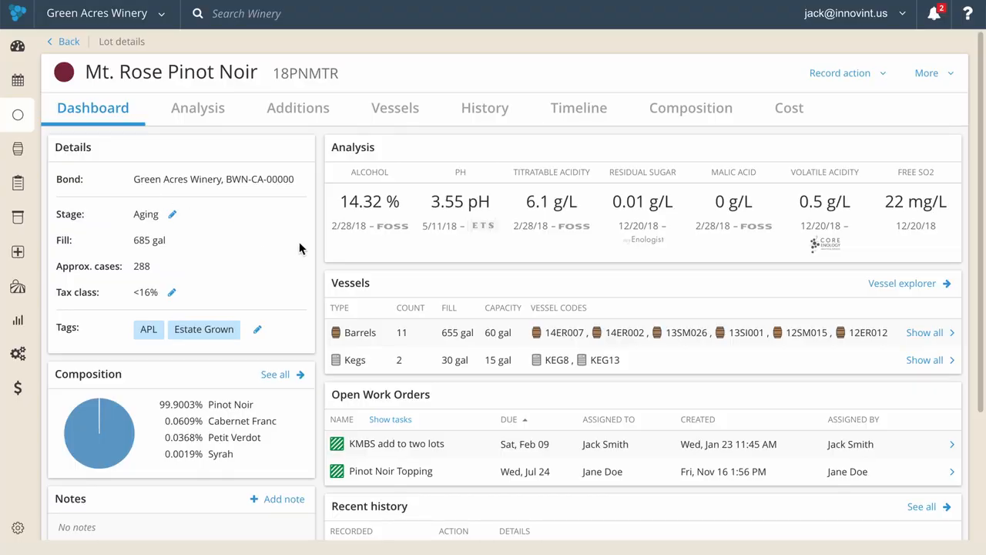
mouse_move(241, 230)
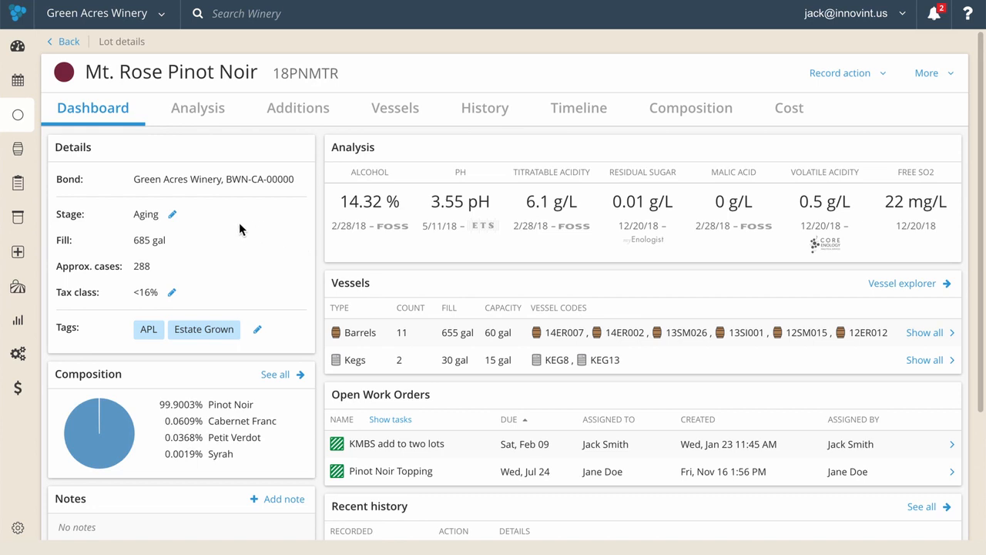
mouse_move(314, 256)
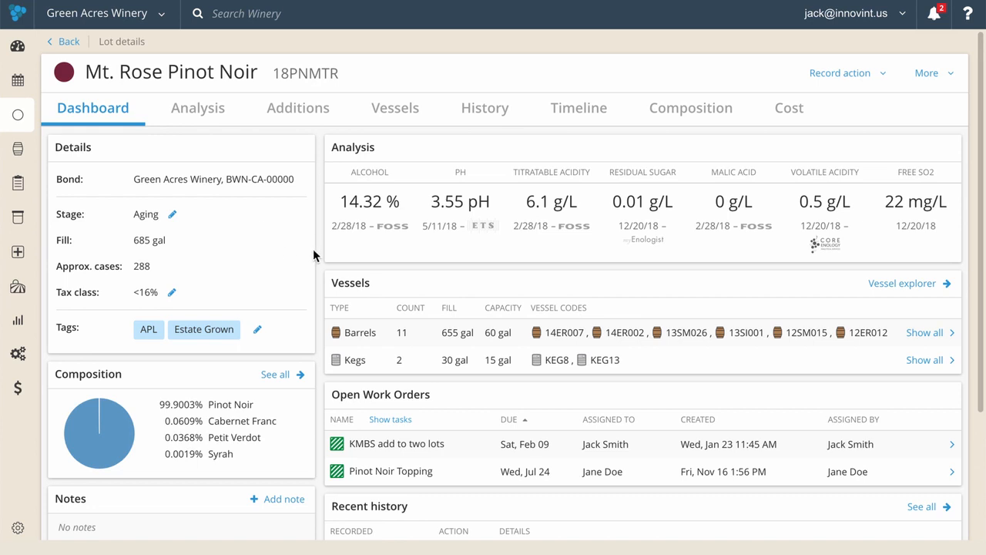
mouse_move(320, 265)
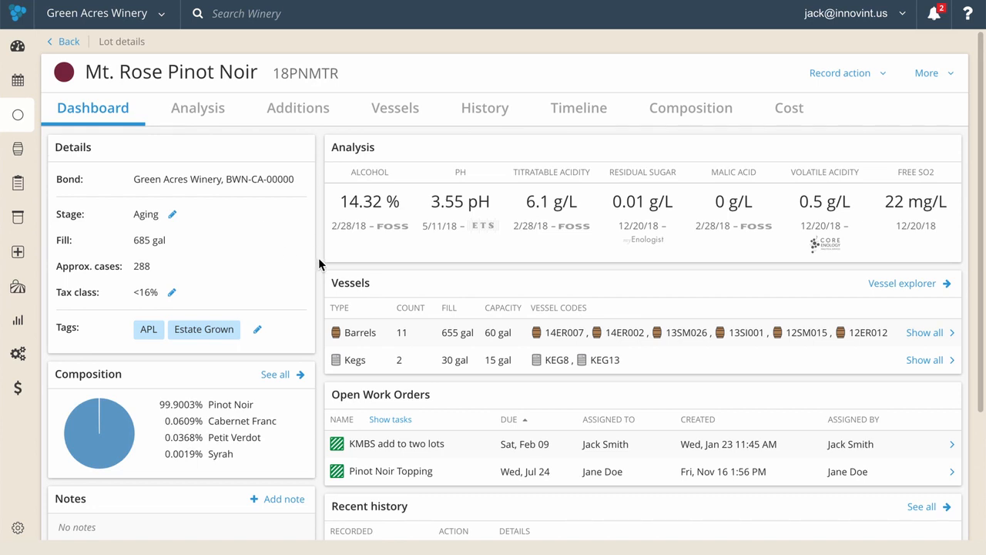
Scroll the Mt. Rose Pinot Noir dashboard down to vessels, work orders and composition.
scroll("down", 3)
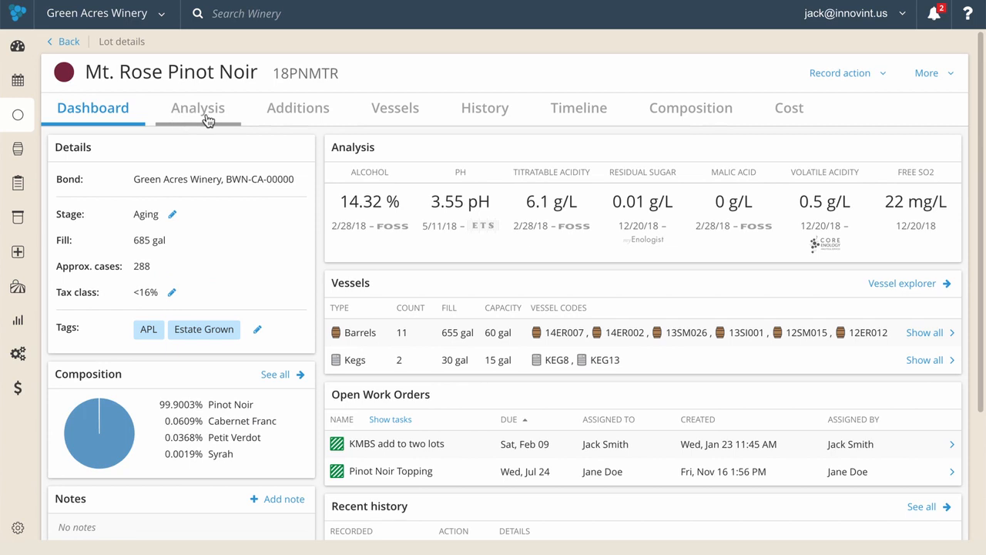
mouse_move(222, 114)
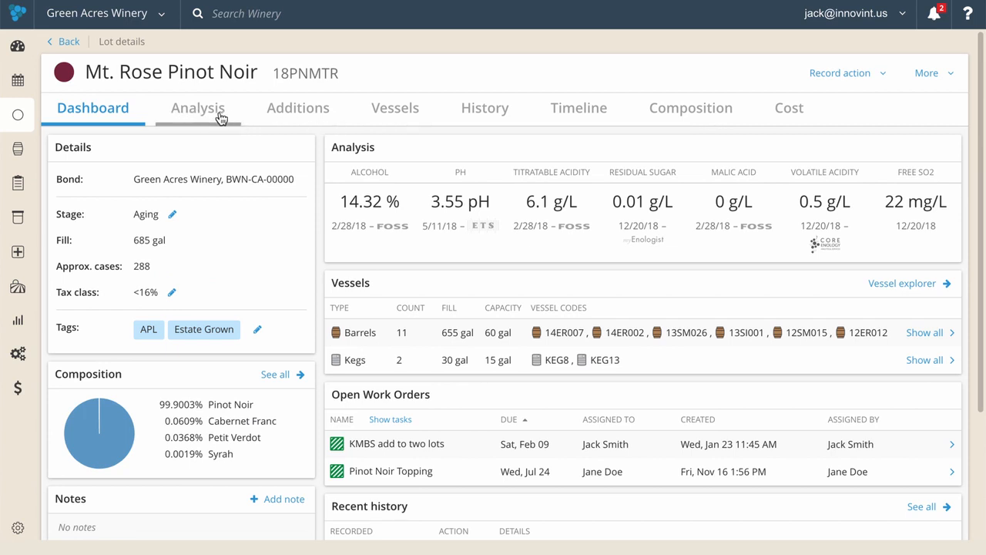
mouse_move(506, 122)
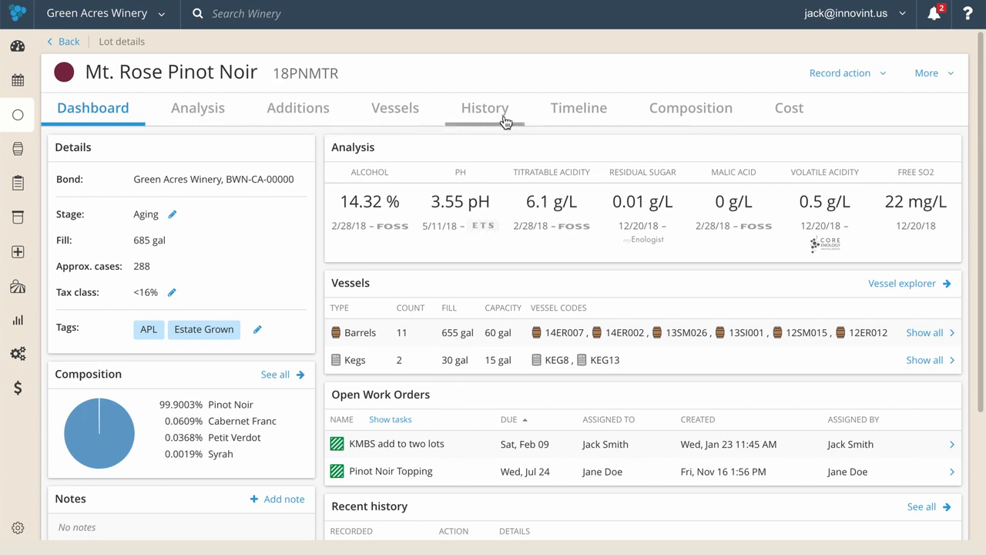
mouse_move(508, 122)
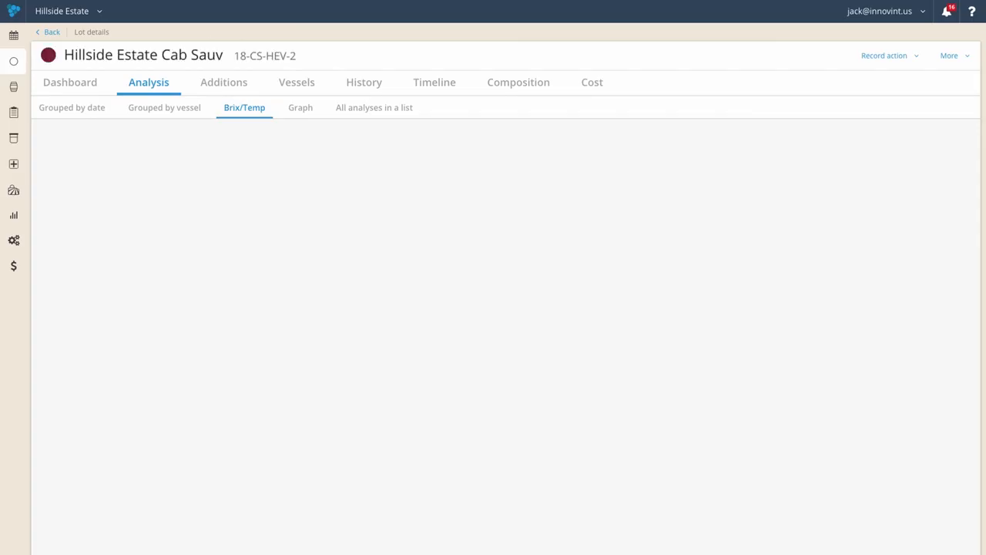
Switch the Hillside Estate Cab Sauv lot to its Analysis Brix/Temp view.
left_click(243, 108)
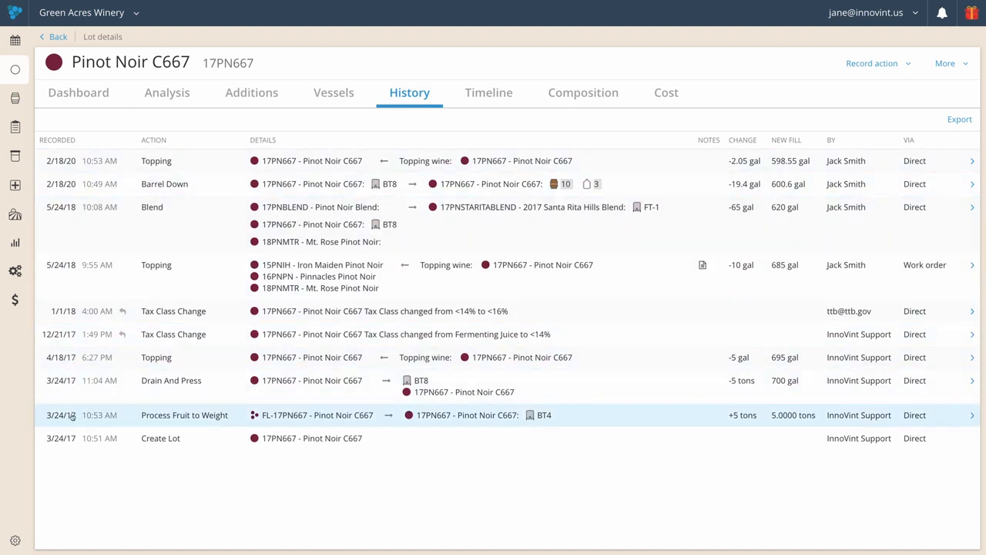
mouse_move(70, 457)
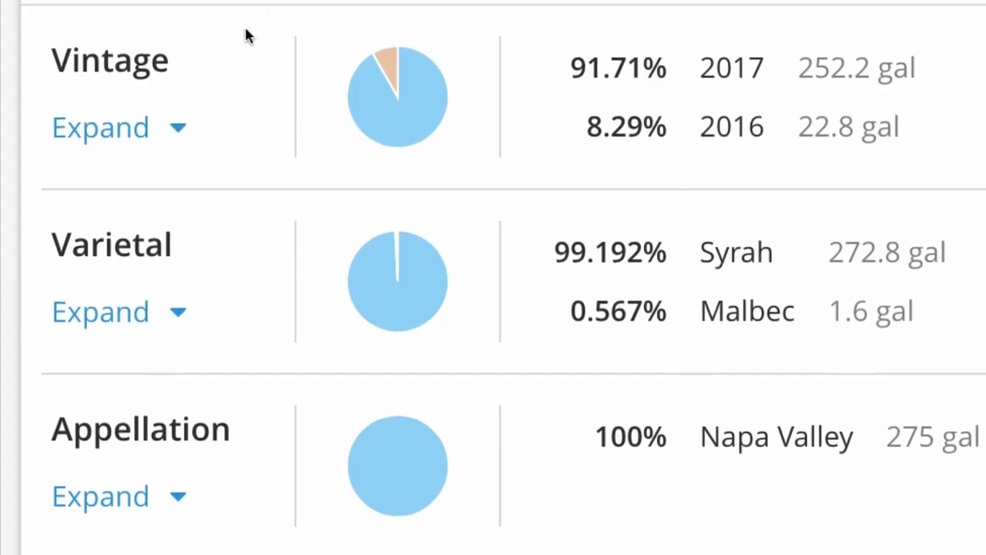
Scroll past the composition pie charts to the Block & Vintage Aggregation components table.
scroll("down", 3)
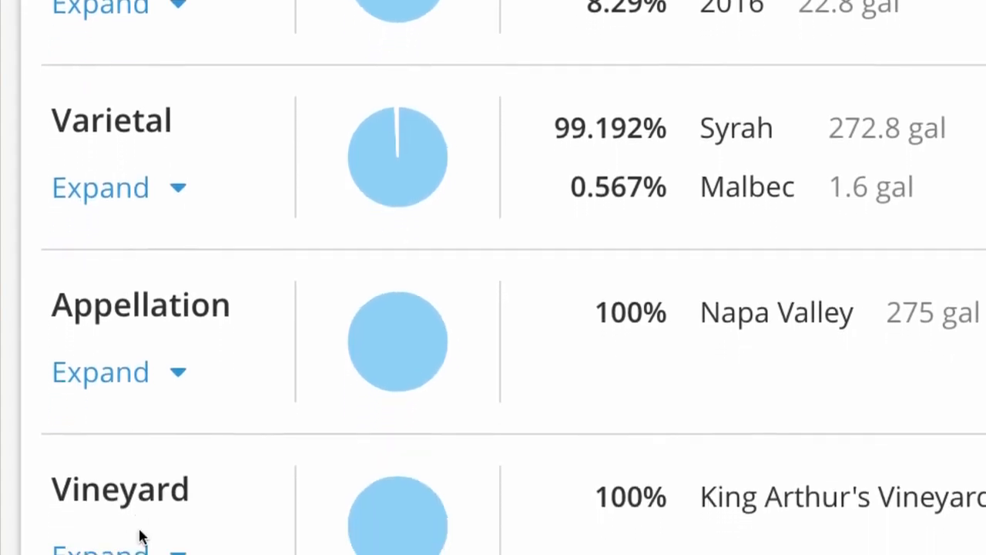
scroll("down", 3)
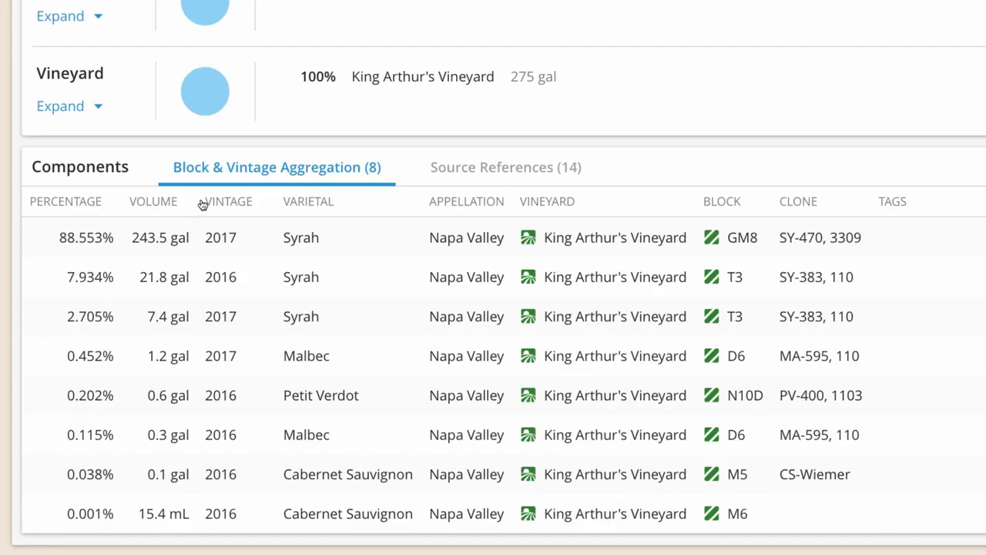
mouse_move(706, 240)
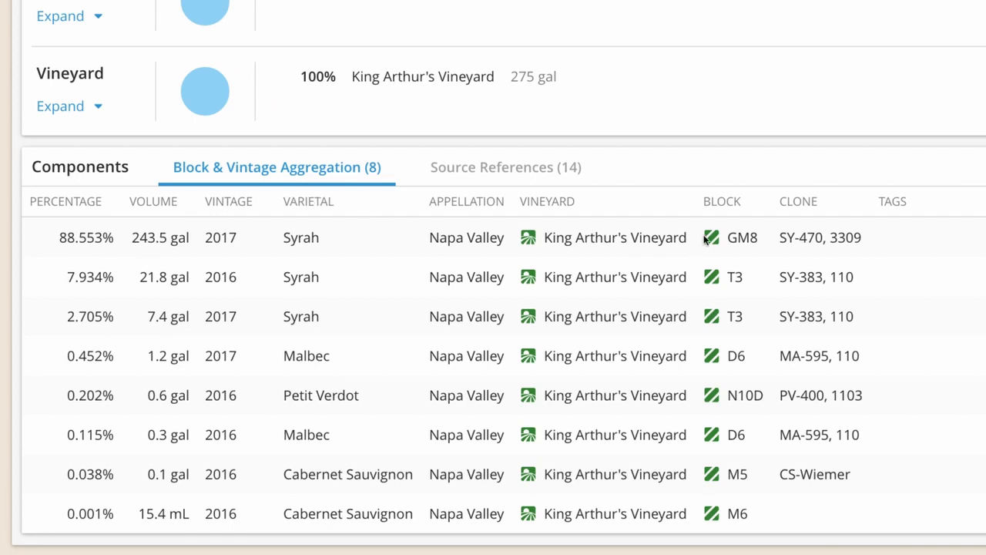
mouse_move(810, 216)
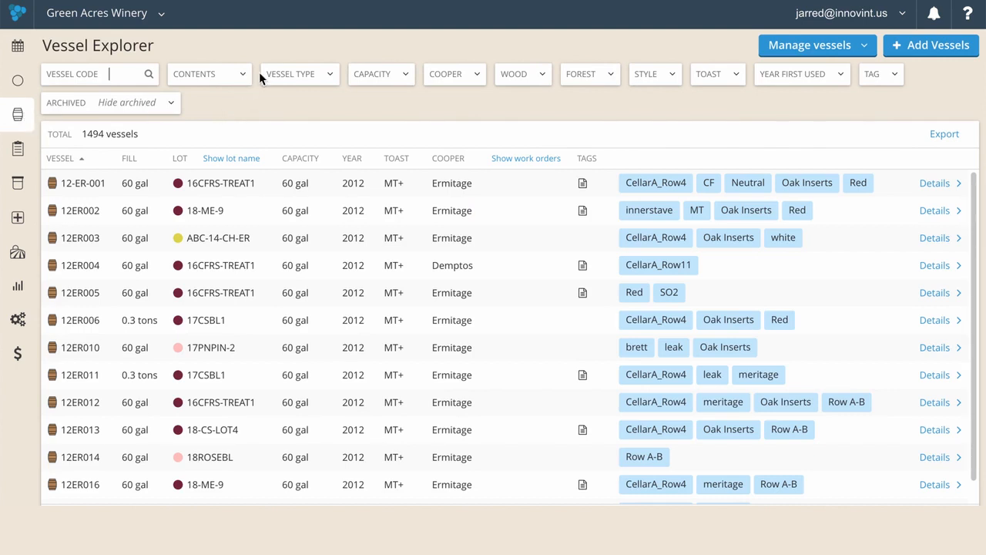
Filter Vessel Explorer to empty tanks (73 vessels) and bring up vessel 12-ER-001's QR label.
left_click(299, 74)
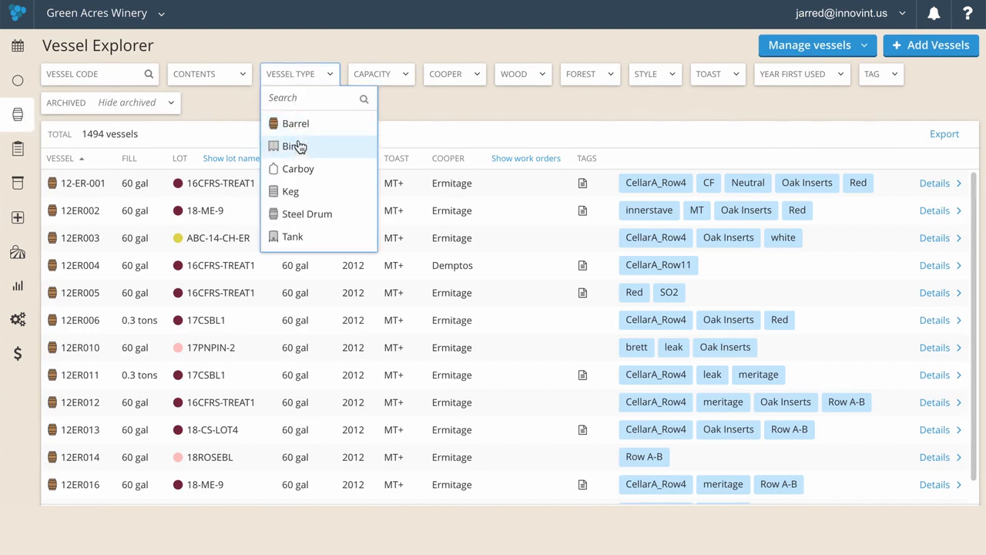
left_click(292, 236)
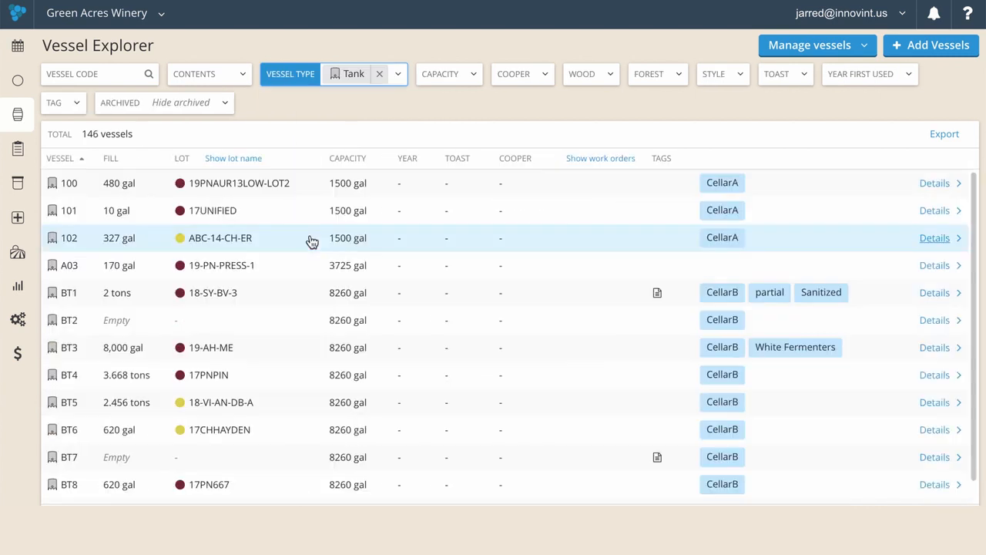
left_click(210, 74)
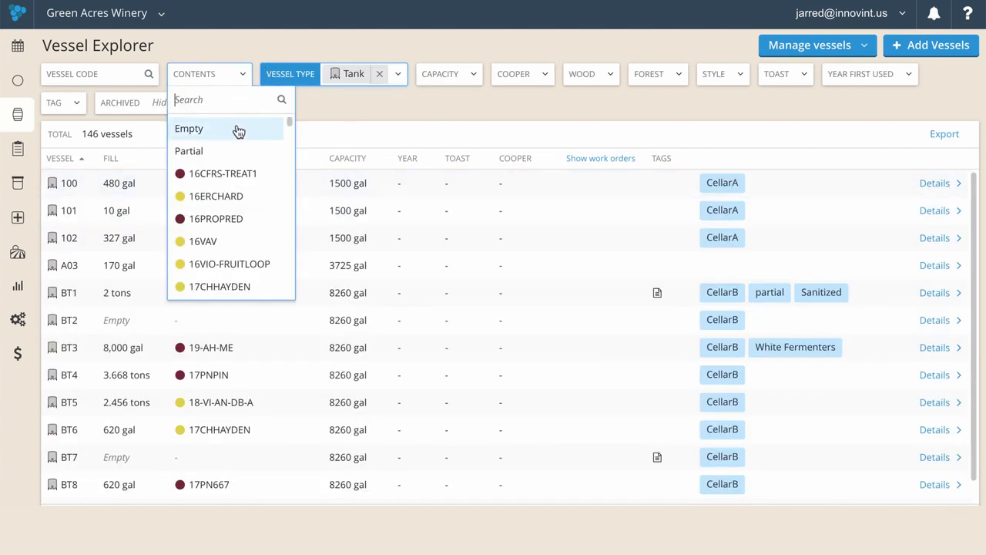
left_click(188, 127)
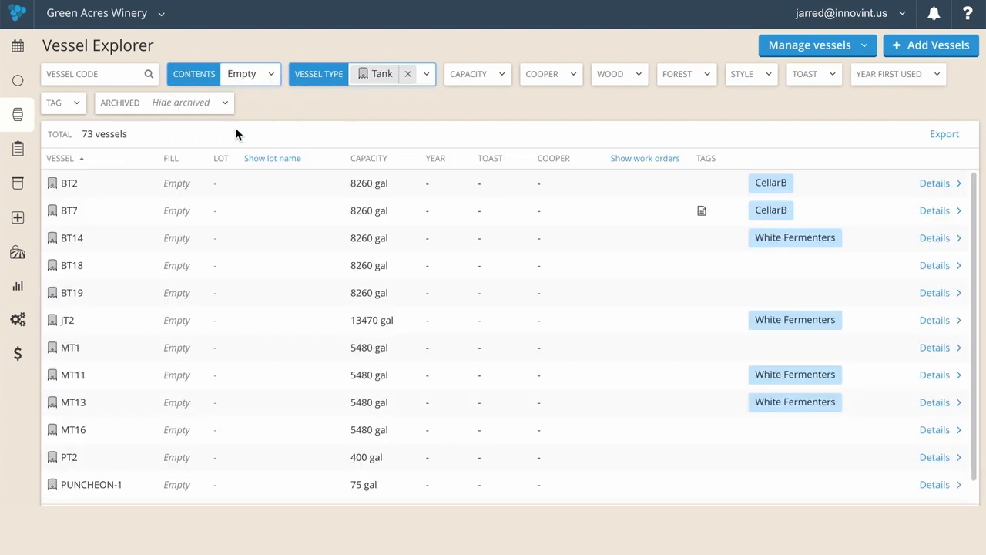
left_click(644, 157)
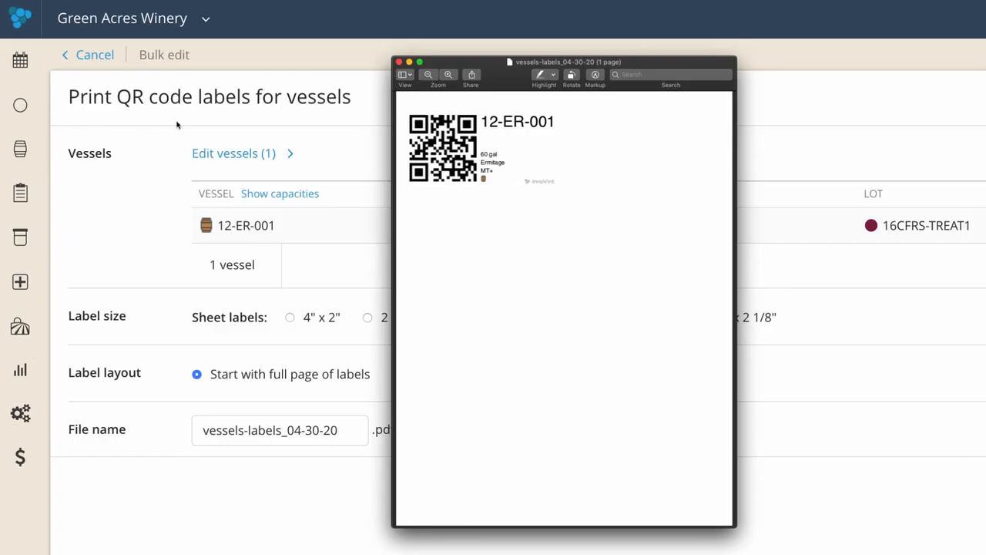
mouse_move(561, 111)
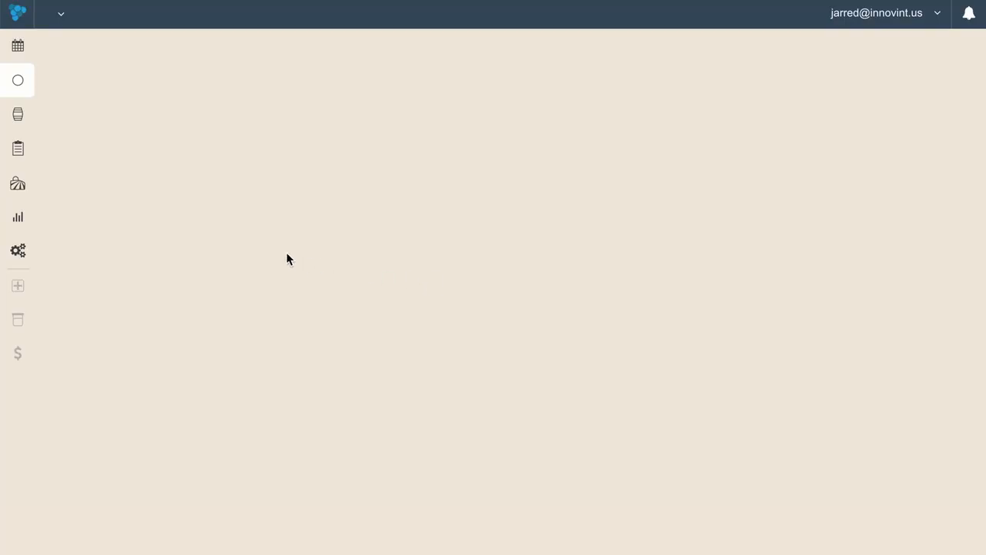
Show cost columns in the additive inventory and view DAP batch AB-12-CD-1234 details.
left_click(18, 80)
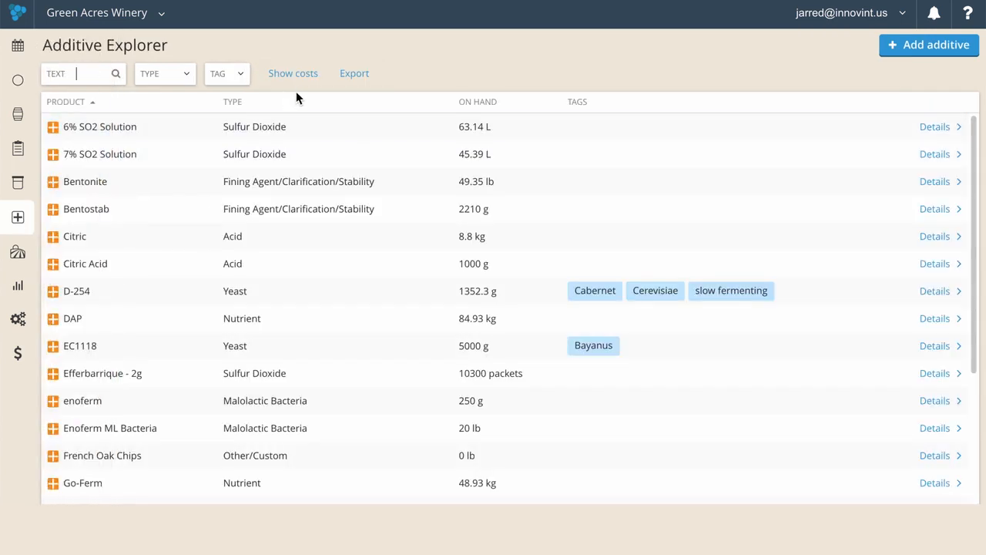
left_click(293, 73)
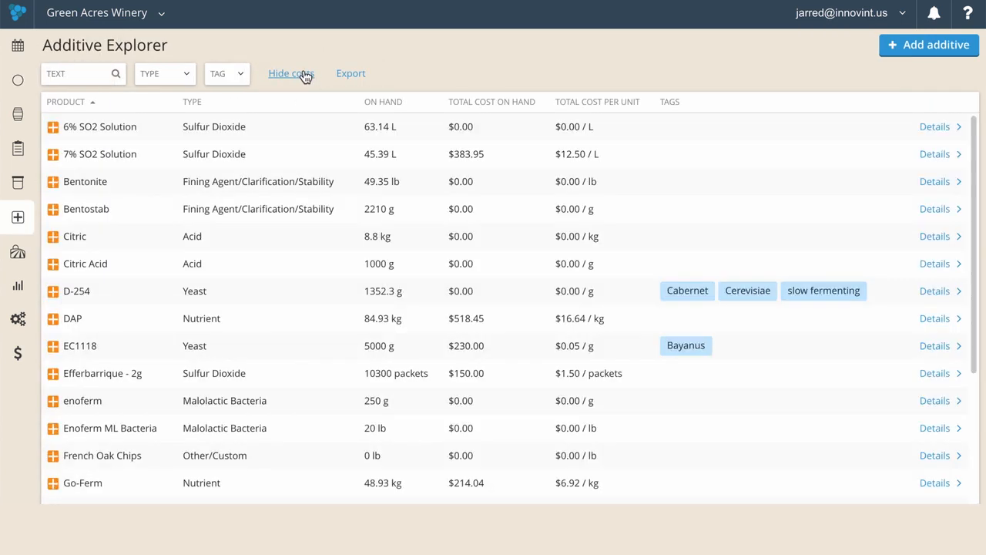
mouse_move(376, 325)
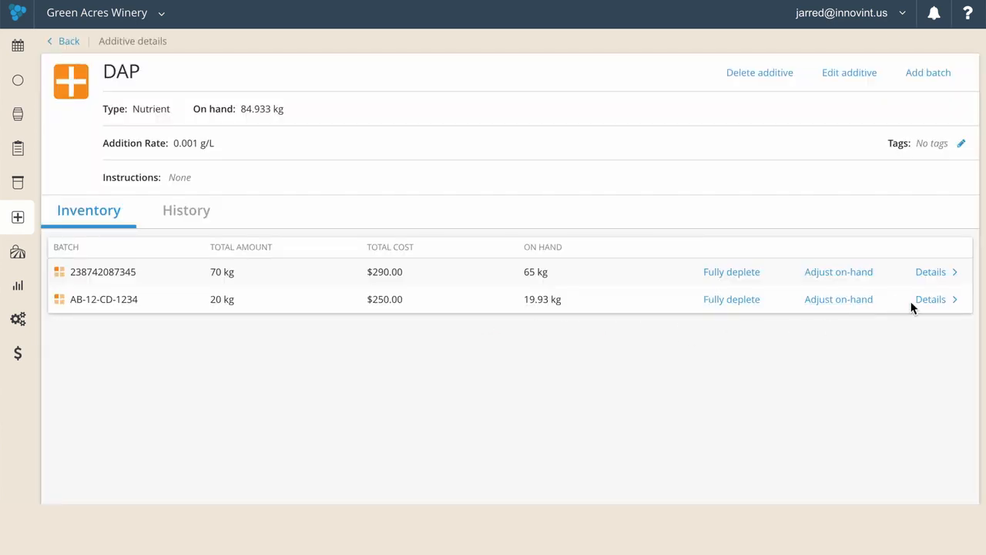
left_click(931, 298)
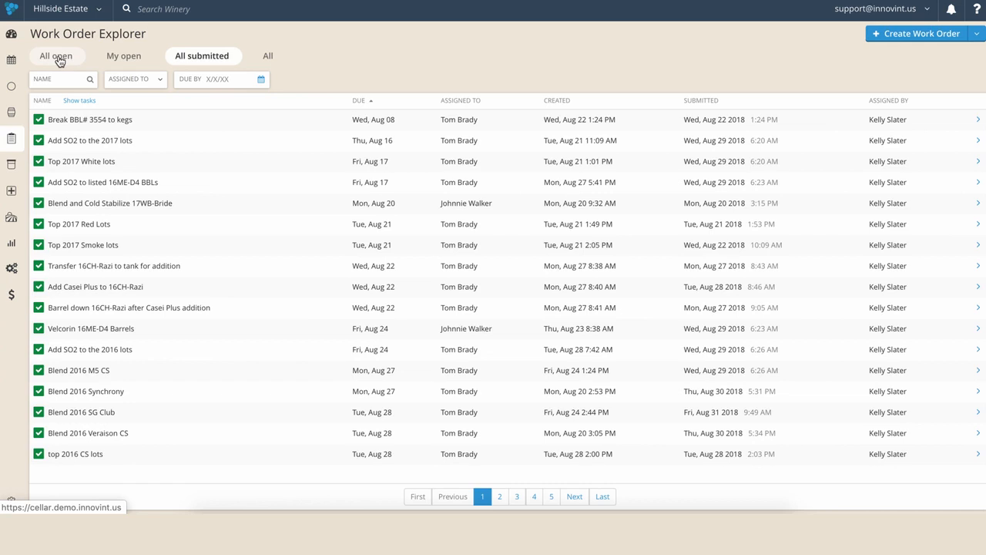
Create a work order titled Red Processing from the open list and show addable task types.
left_click(56, 56)
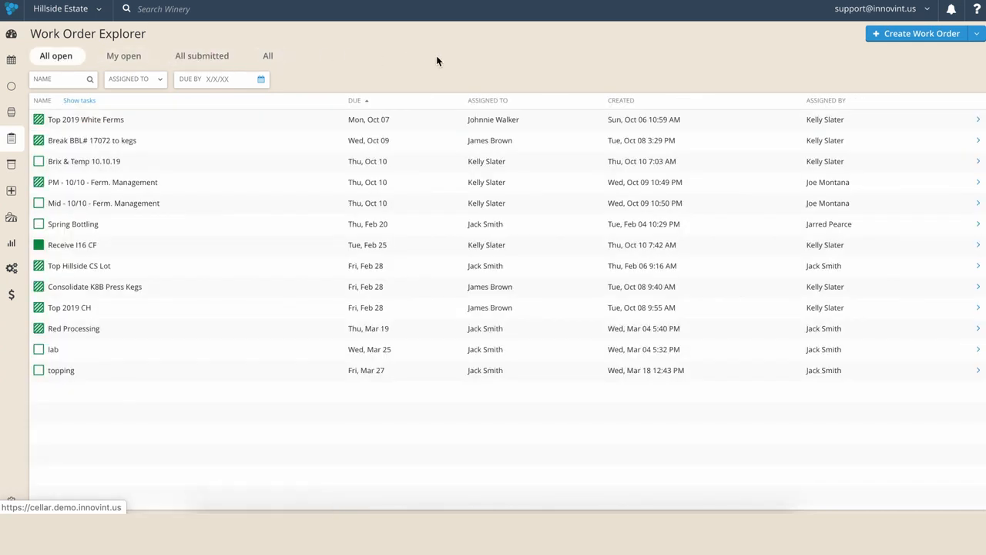
mouse_move(895, 37)
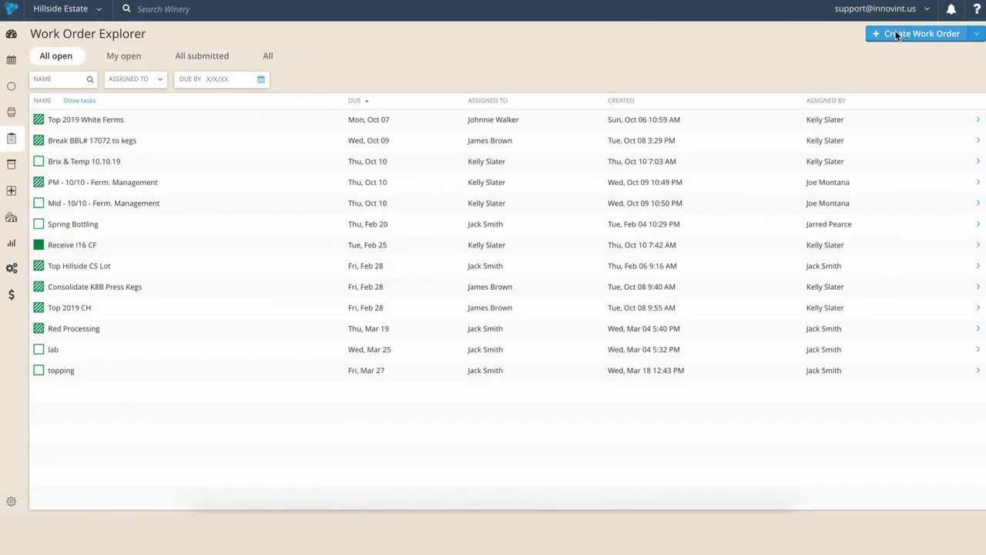
left_click(916, 34)
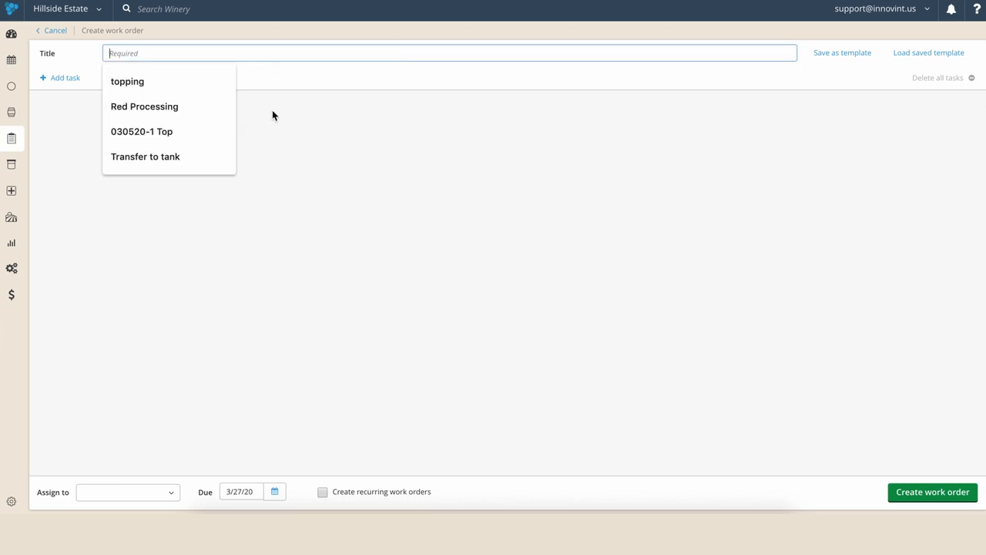
left_click(145, 107)
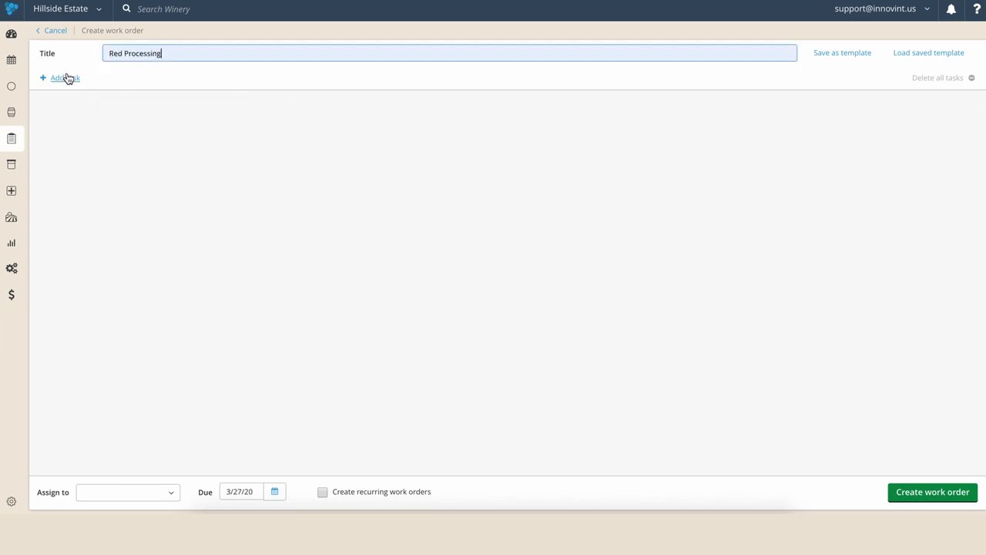
left_click(62, 77)
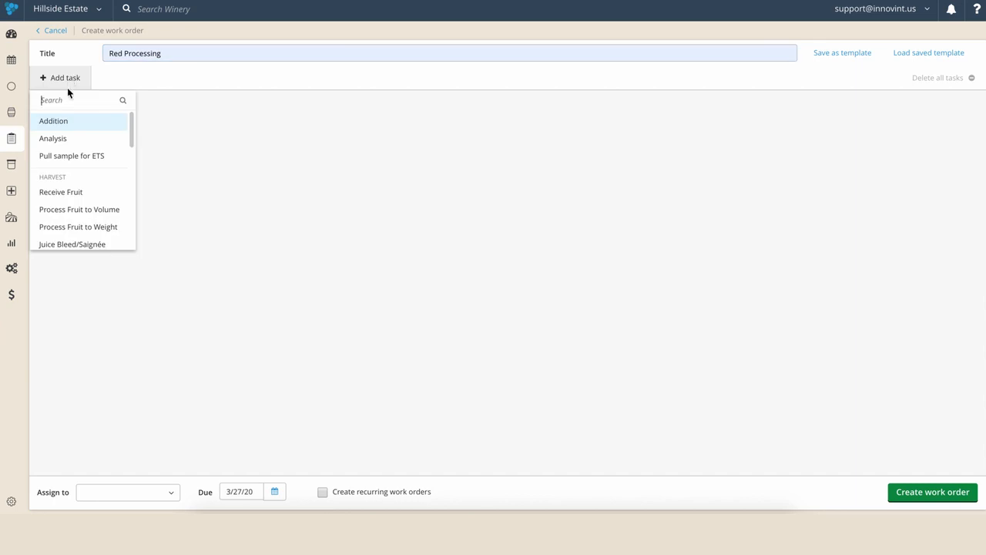
mouse_move(77, 227)
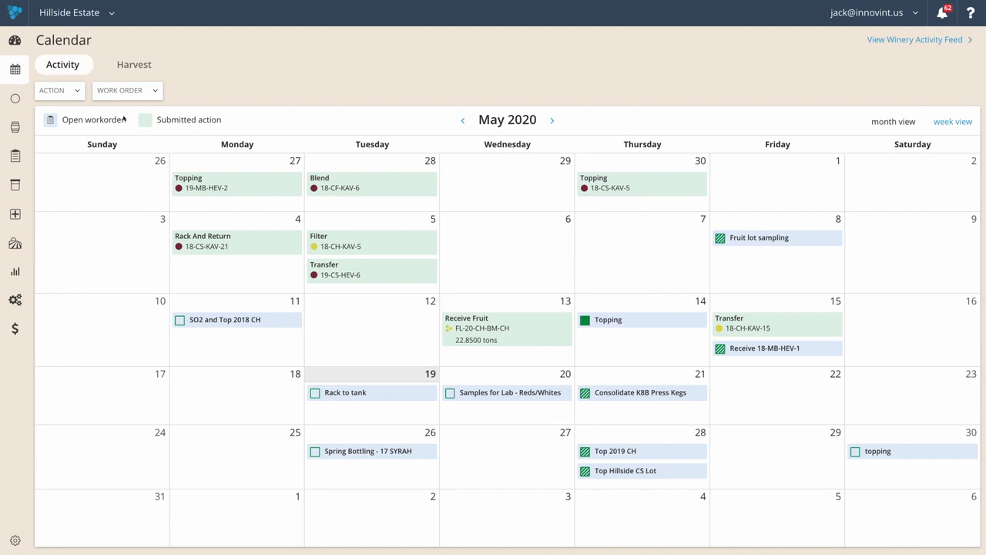
mouse_move(675, 275)
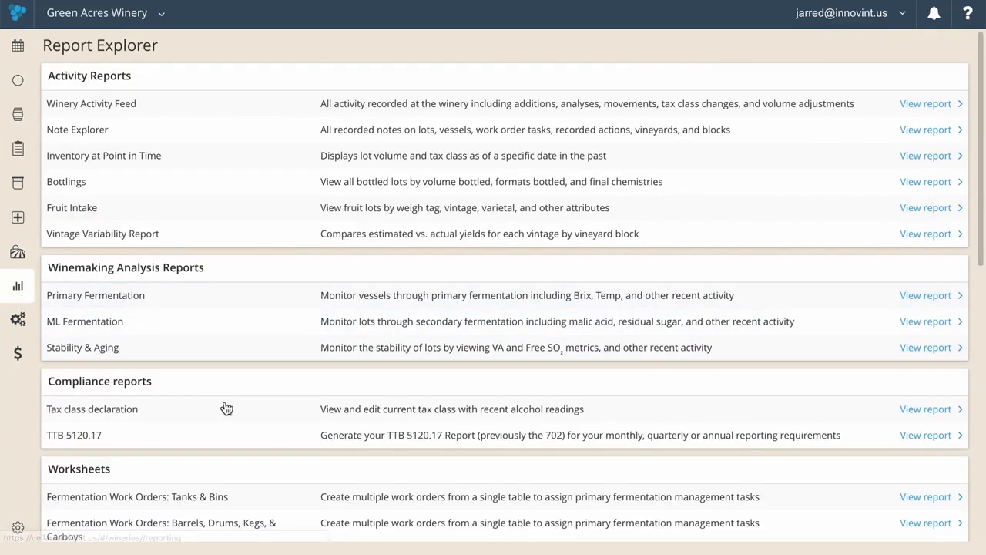
Download the TTB 5120.17 report for Green Acres Winery, 1/1/20 to 1/31/20.
left_click(918, 434)
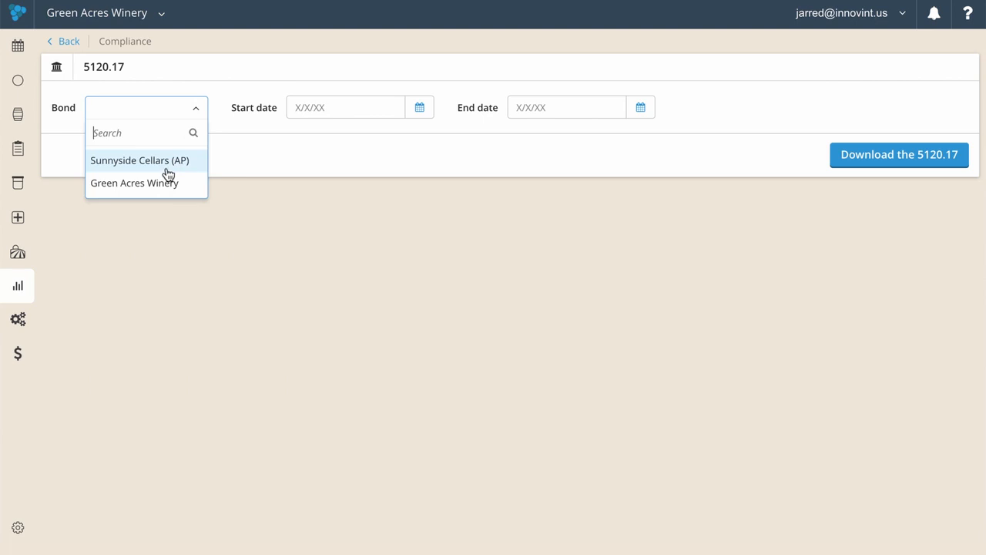
left_click(419, 108)
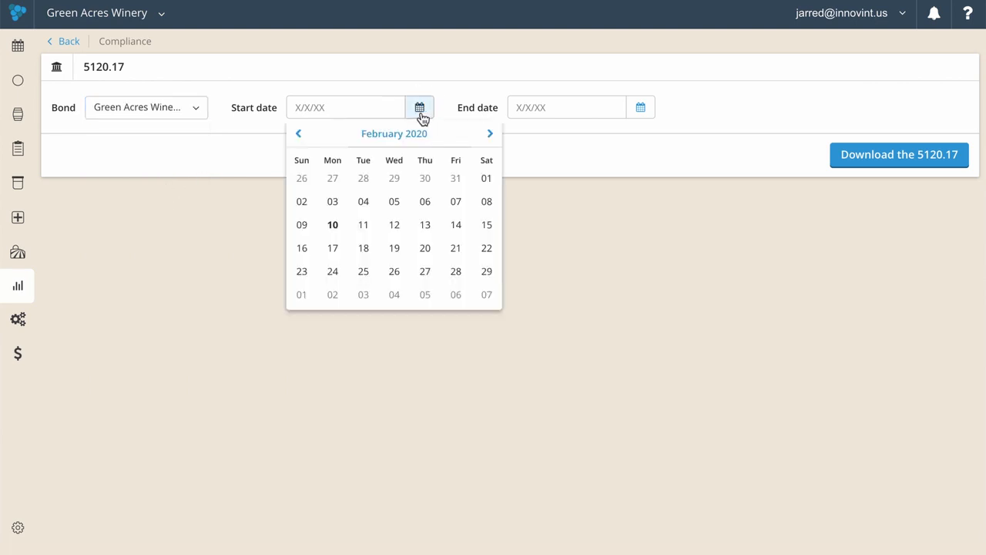
left_click(299, 133)
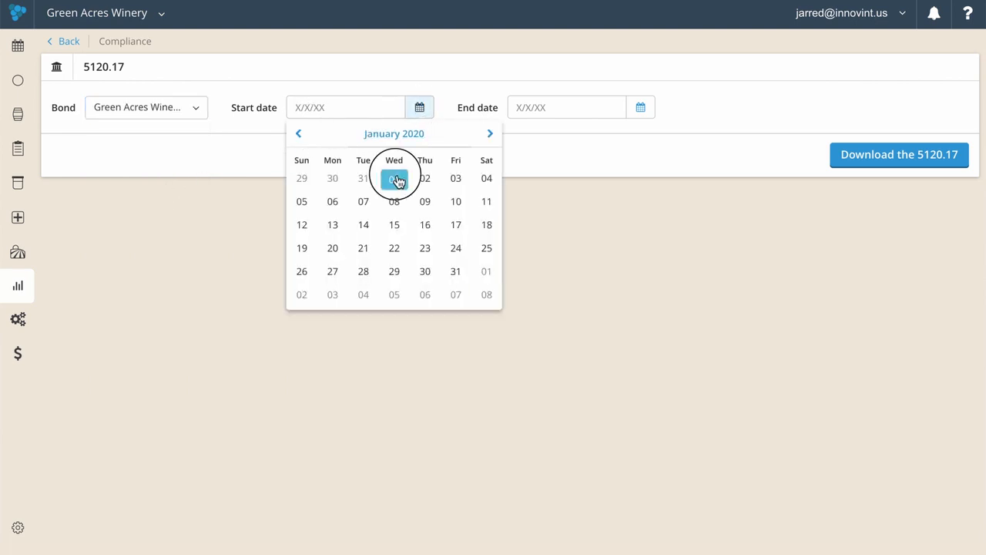
left_click(394, 178)
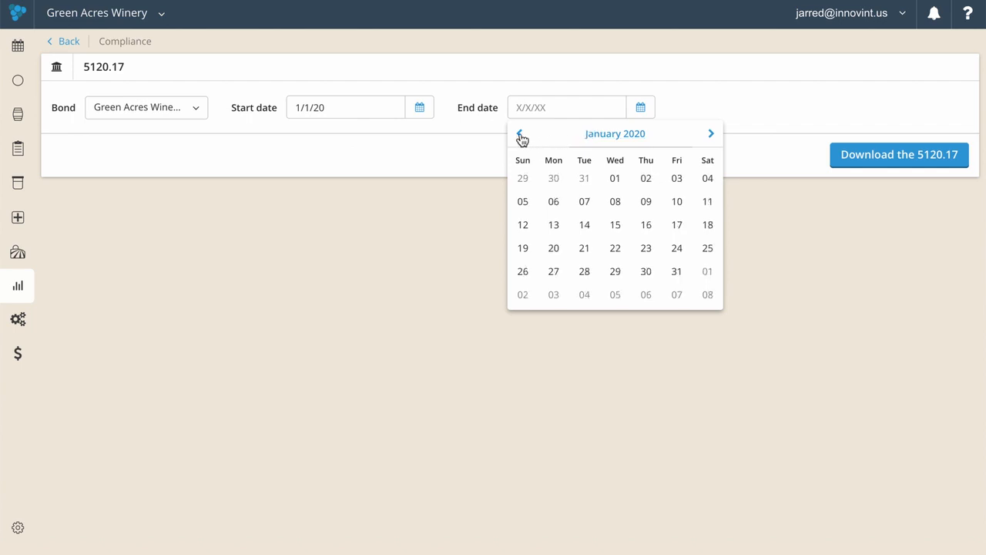
left_click(678, 271)
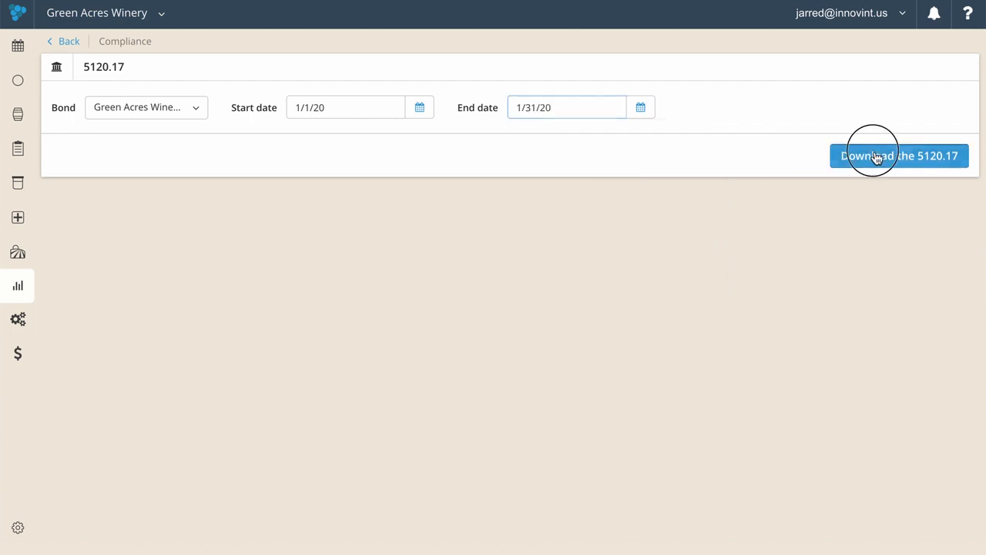
left_click(877, 156)
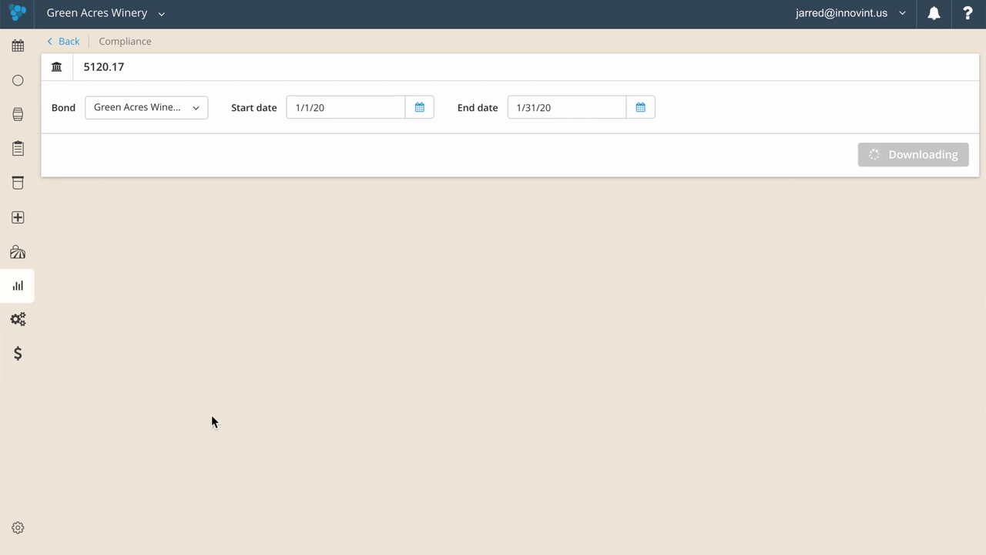
View the downloaded 5120.17 PDF, dismissing the viewer's first-time prompt.
left_click(912, 154)
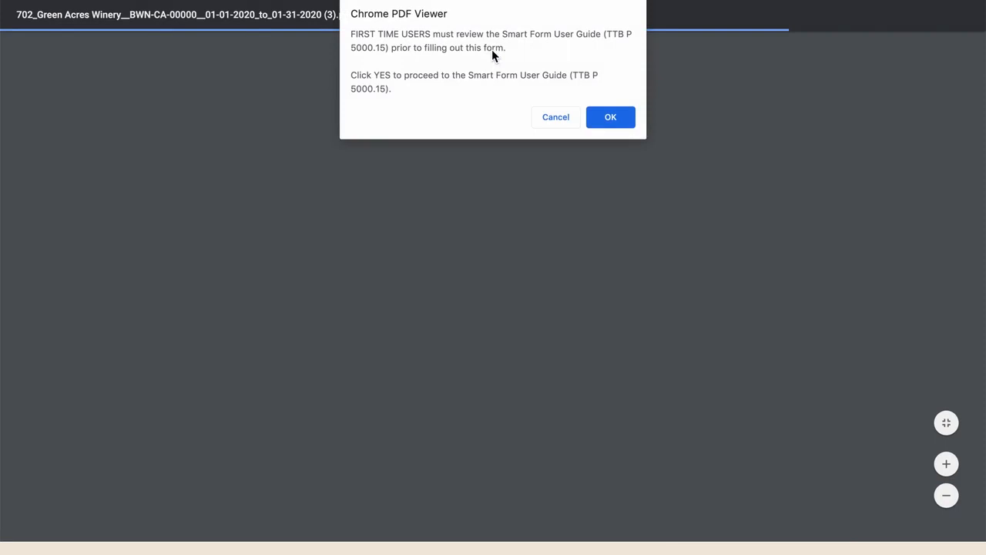
left_click(611, 117)
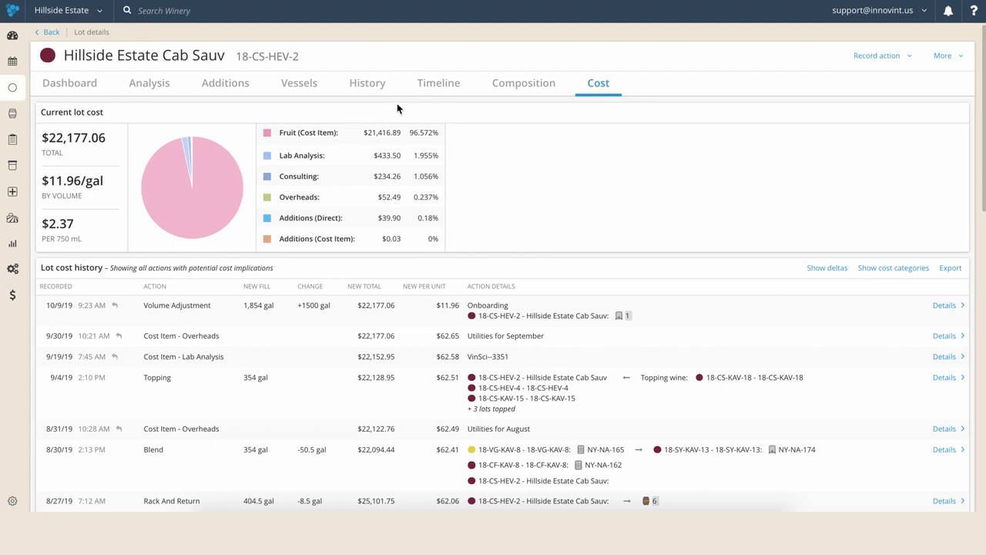
mouse_move(328, 172)
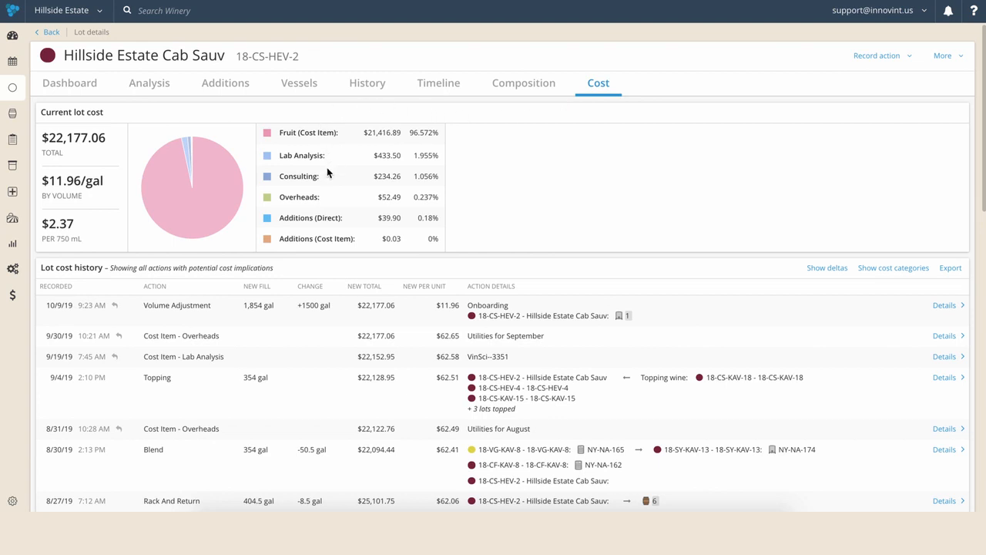
mouse_move(342, 231)
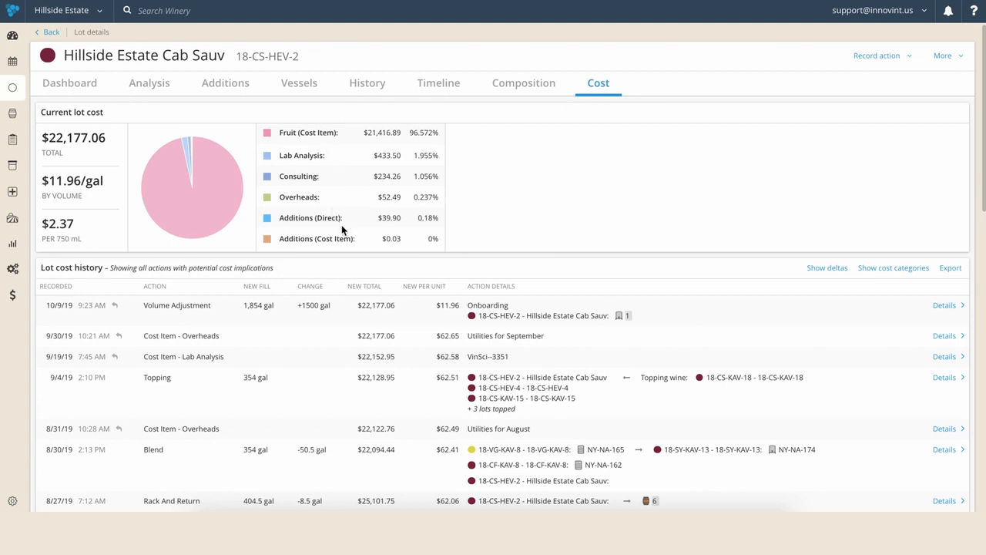
mouse_move(111, 142)
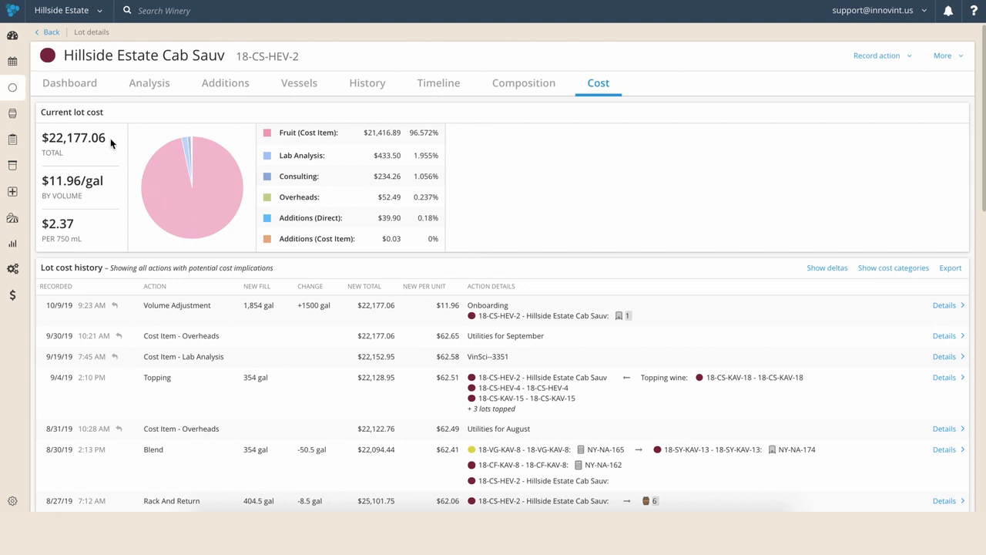
mouse_move(111, 188)
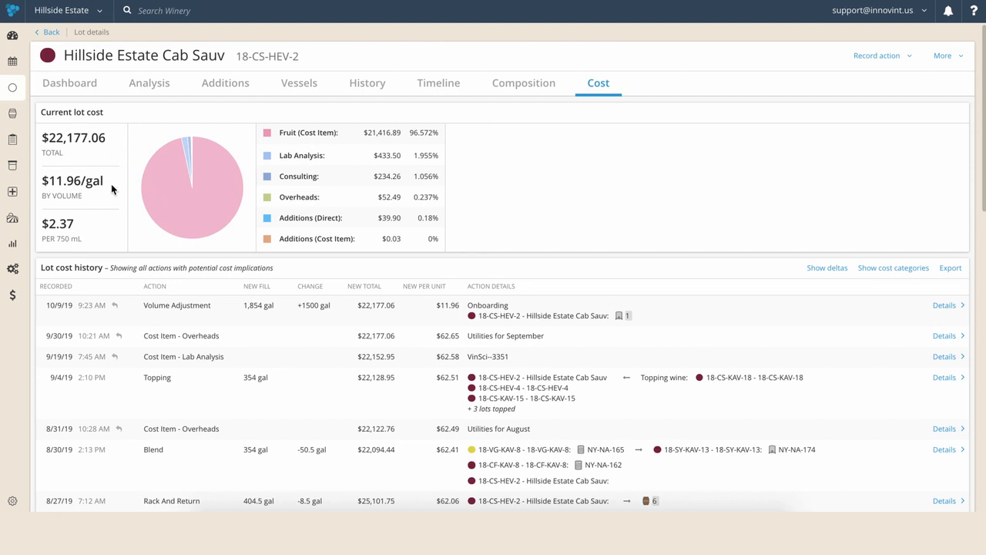
mouse_move(111, 225)
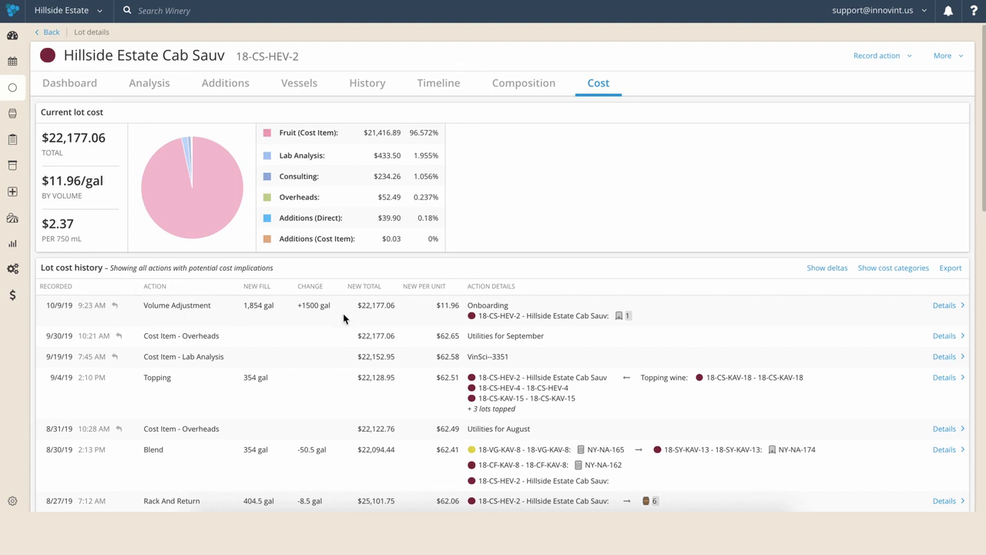
Scroll the Cost tab down to reveal the lot cost history table back to spring 2019.
scroll("down", 3)
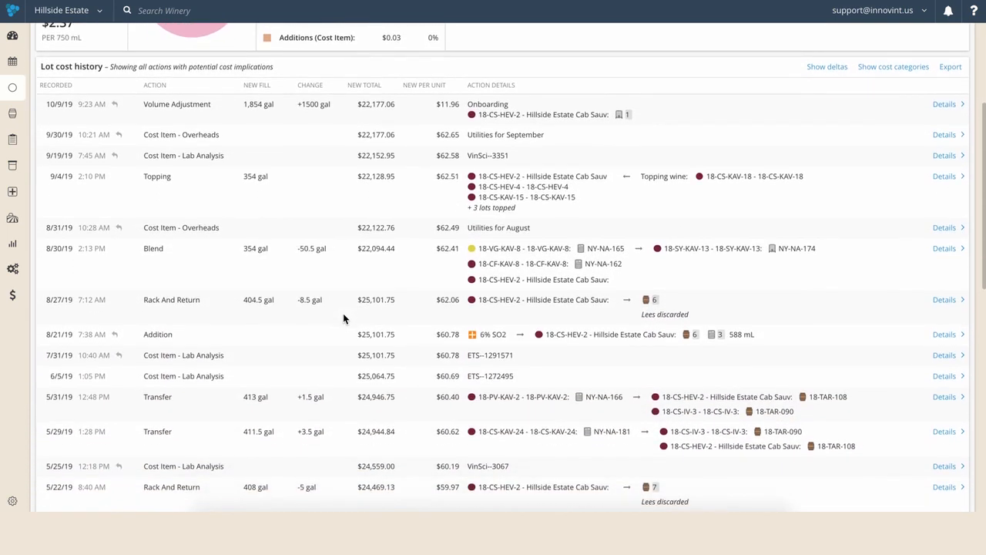
scroll("down", 3)
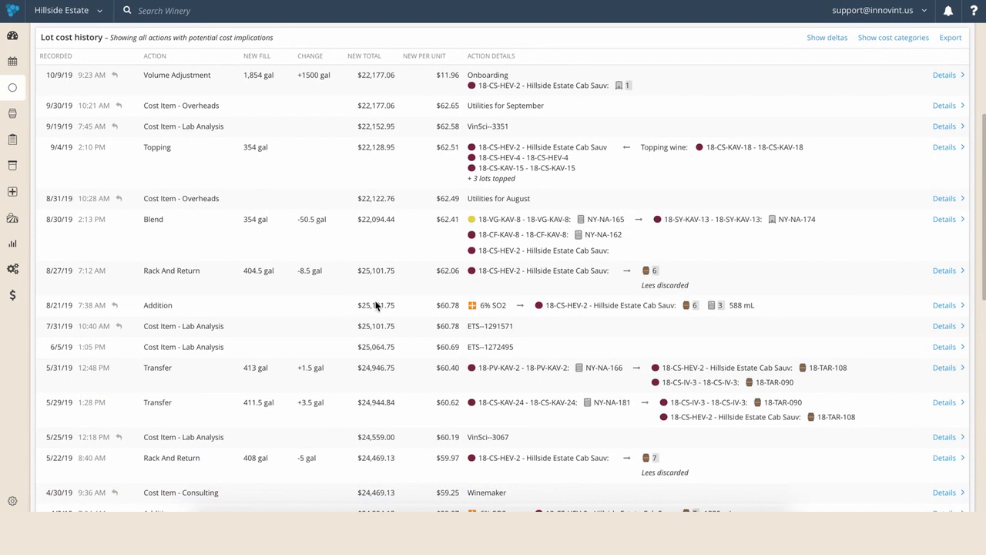